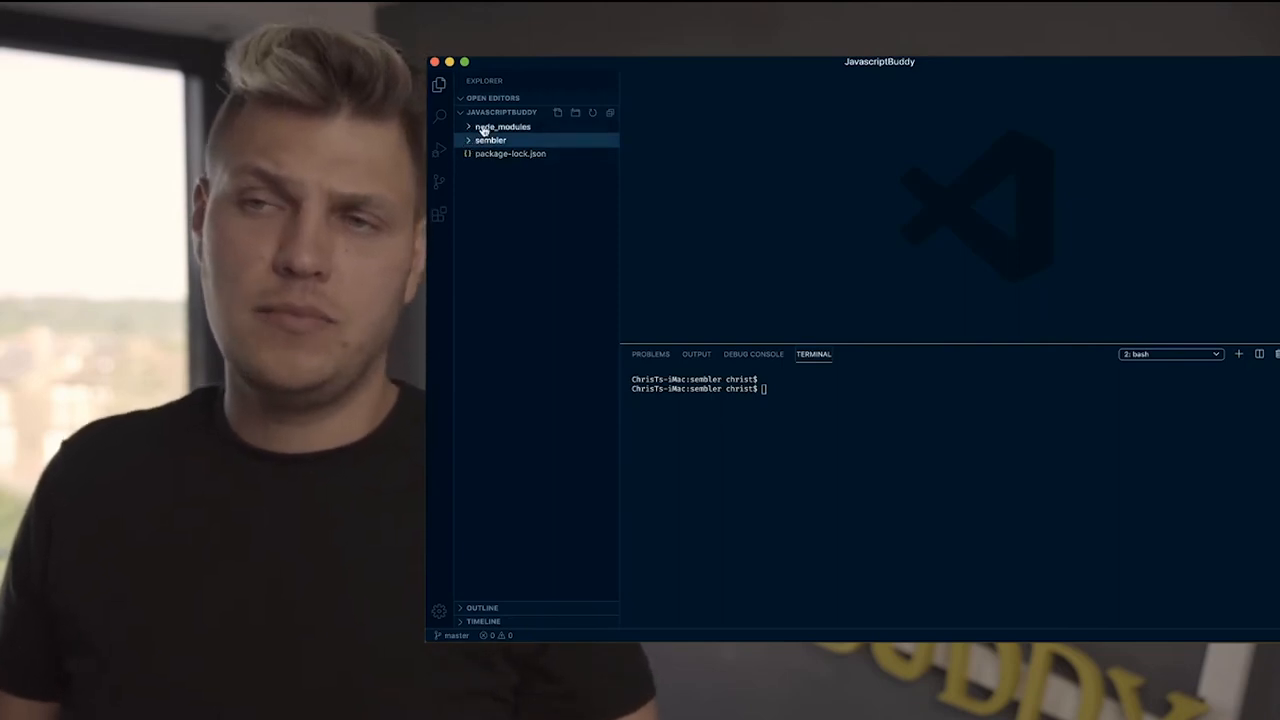
mouse_move(510, 154)
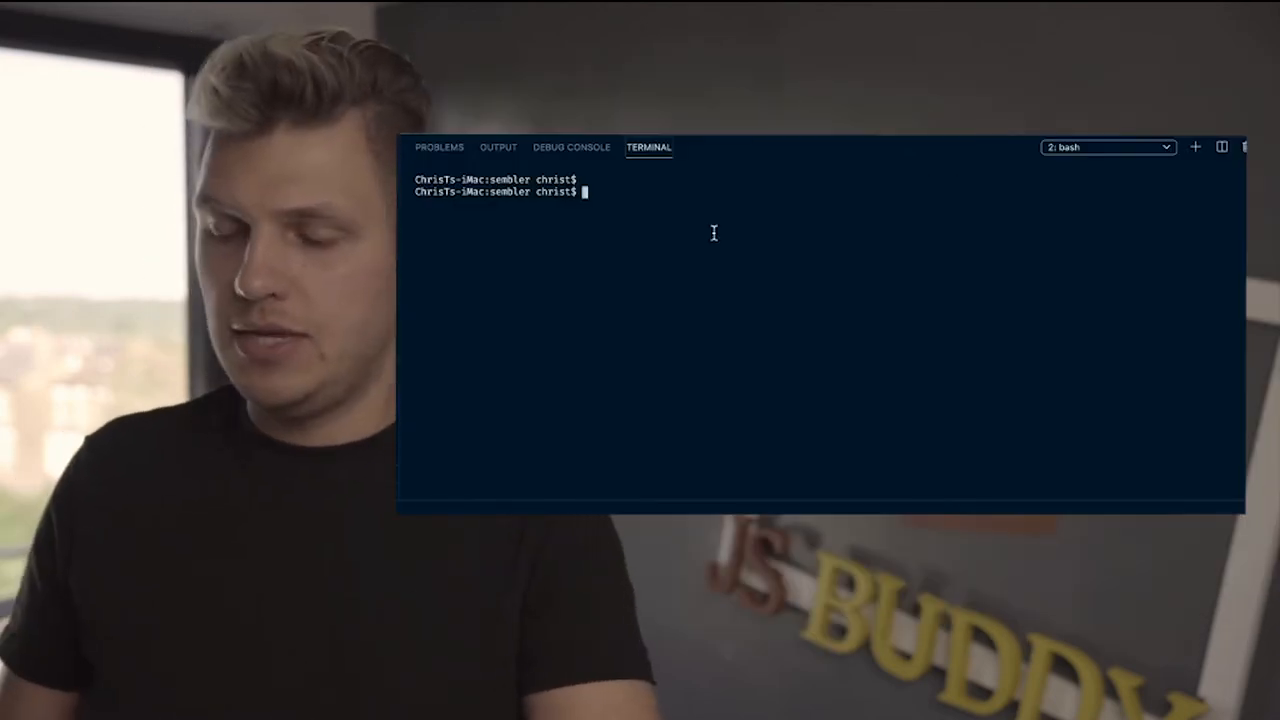
text(npm i)
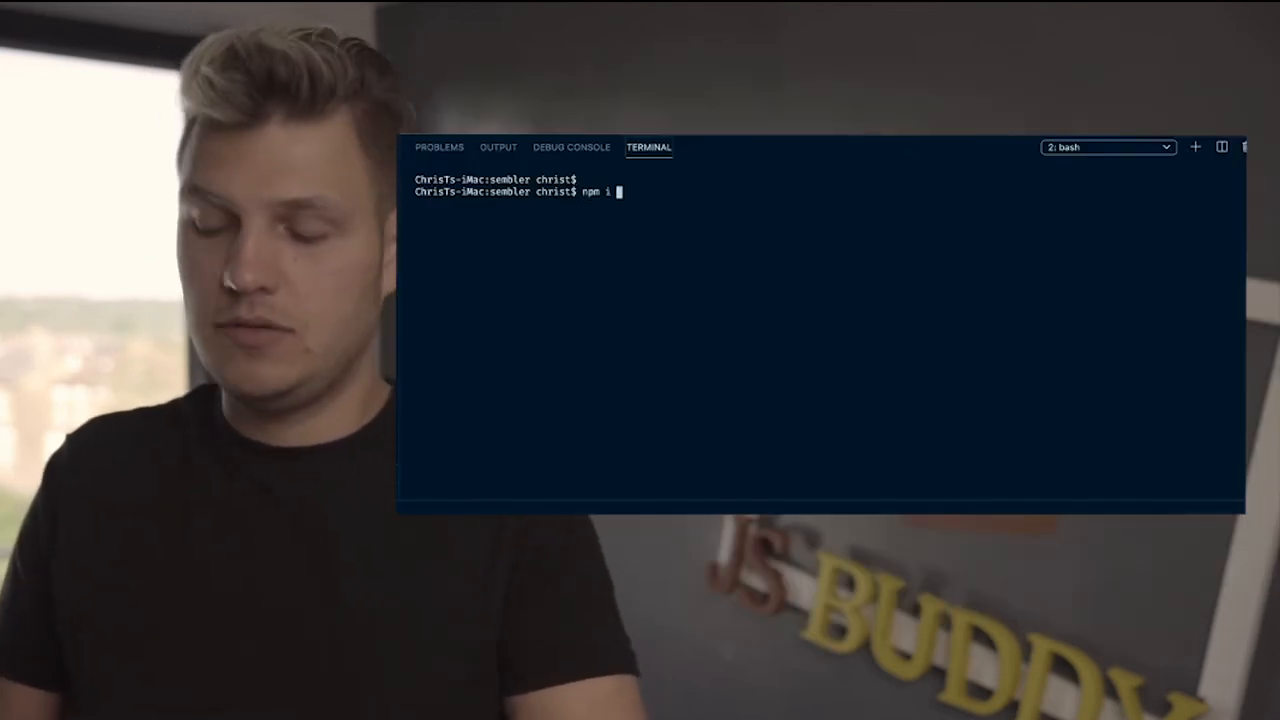
text(-g)
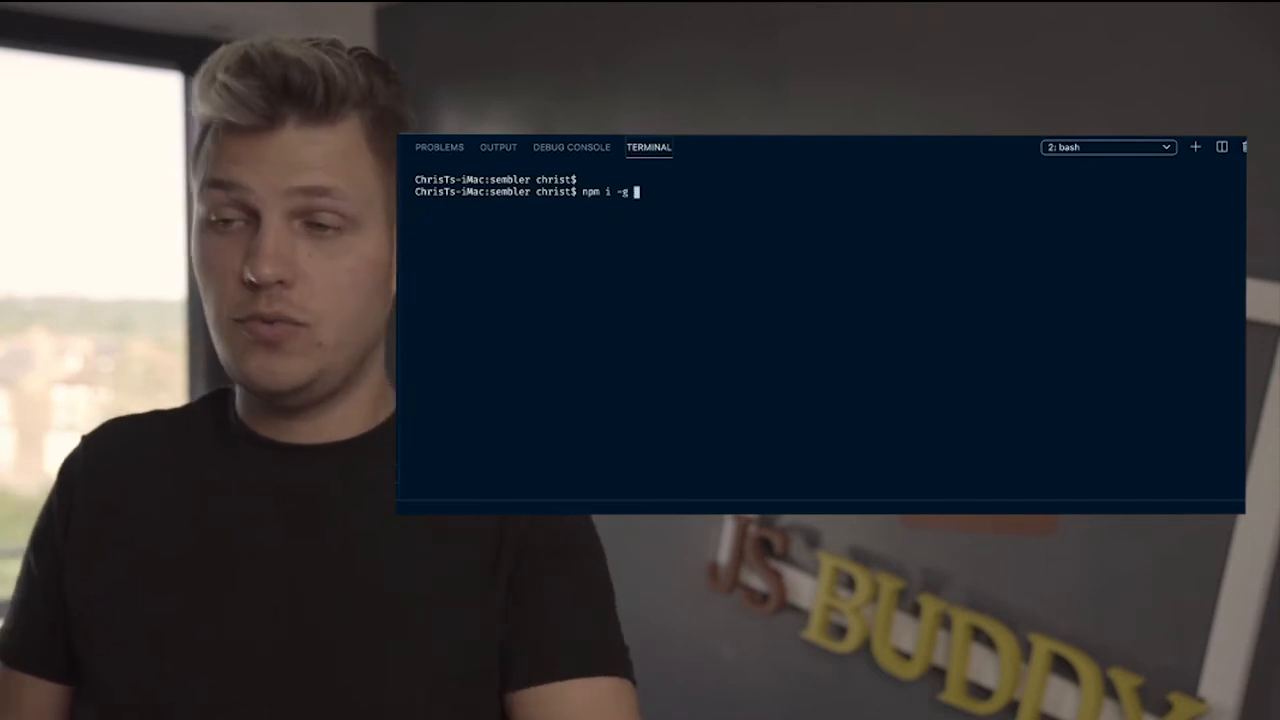
text(Ban)
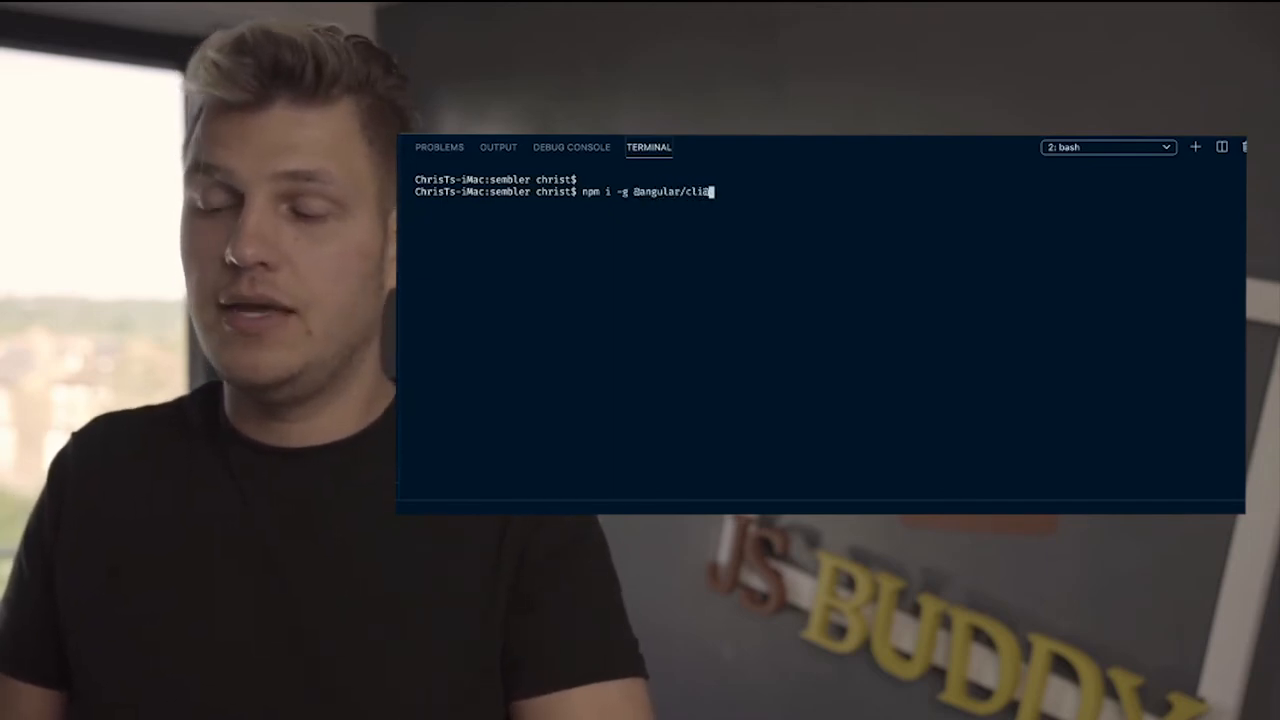
text(@latest)
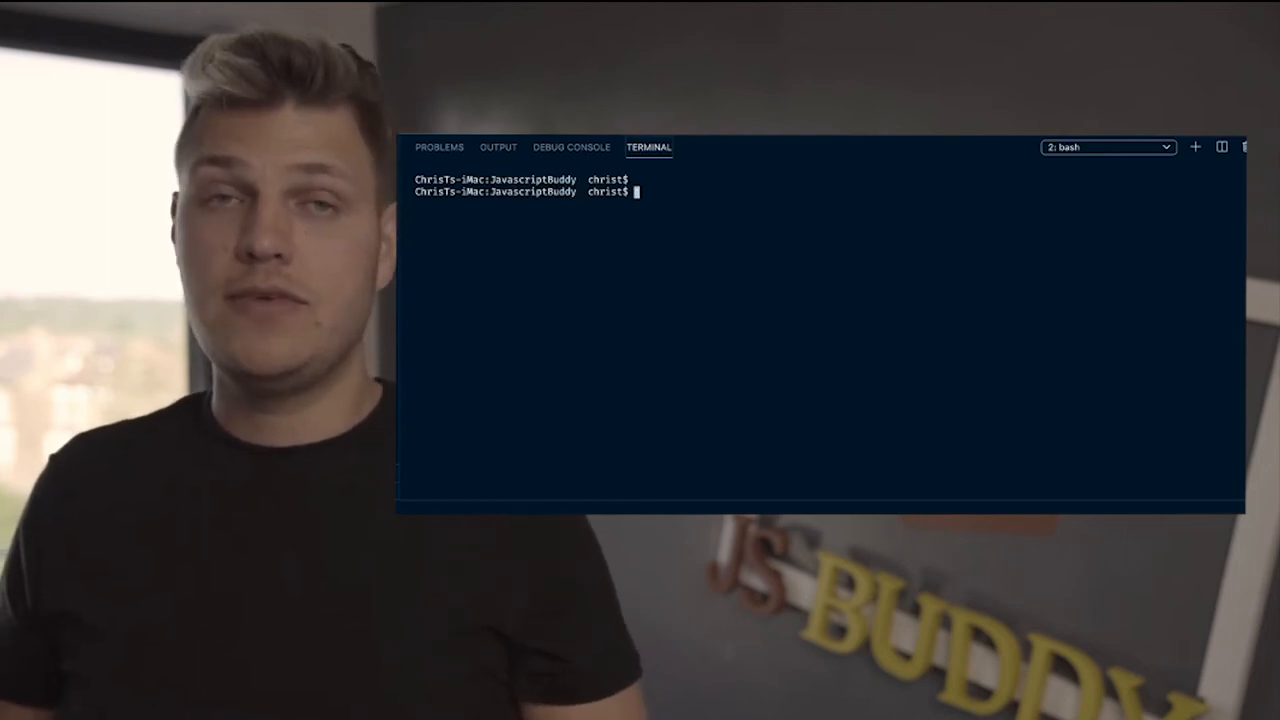
Change into the sembler folder and list its files with ls -la
text(c)
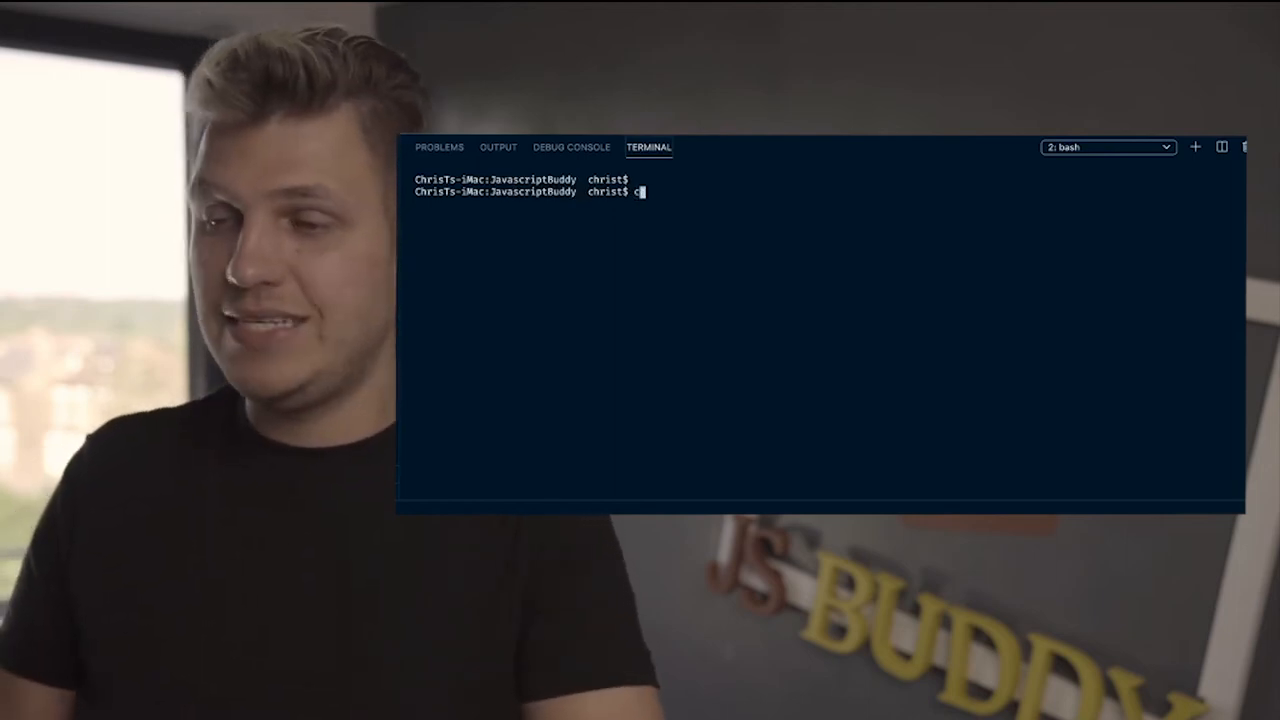
text(d sembler)
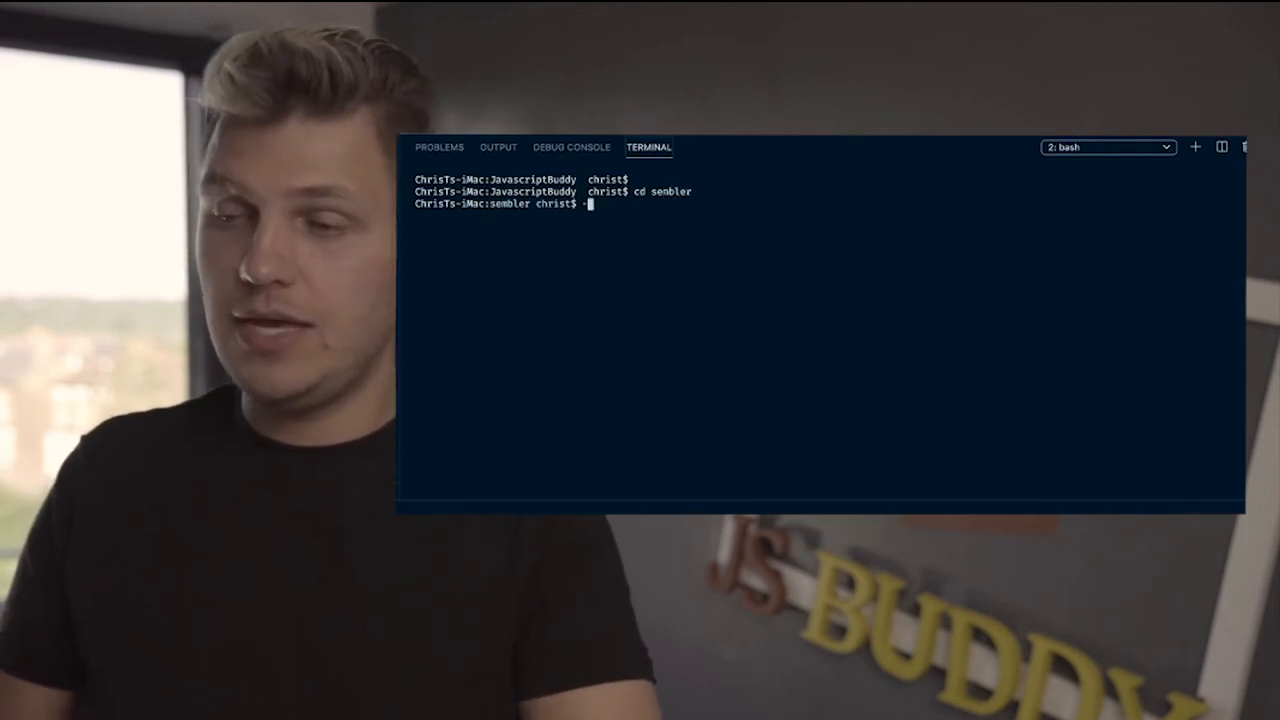
text(ls -la)
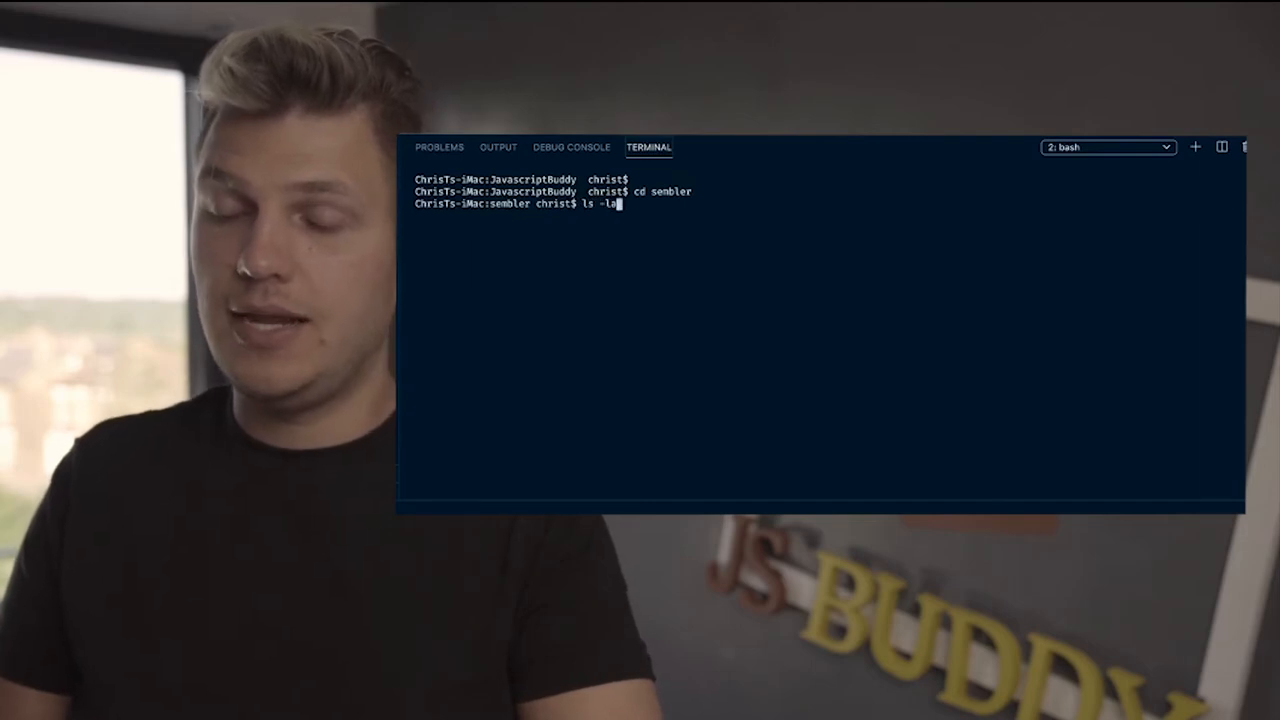
key(Enter)
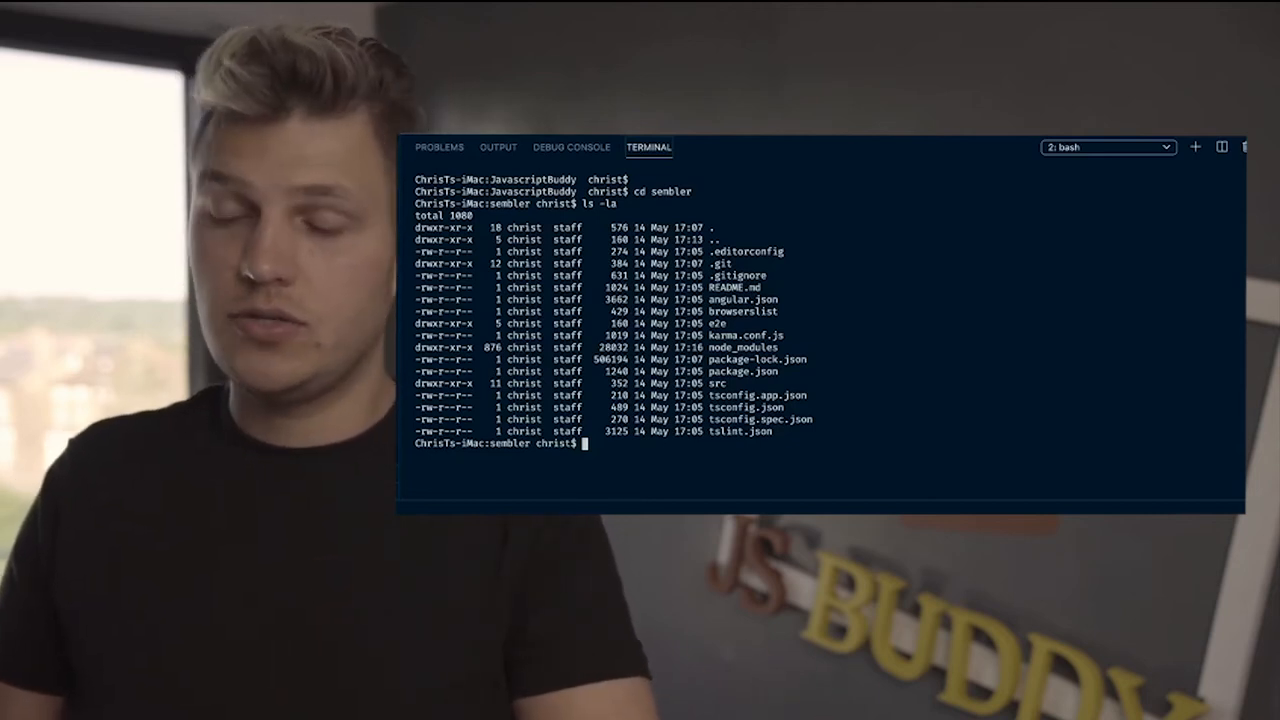
Start the app with npm run start and highlight the dependencies entry in package.json
text(npm run)
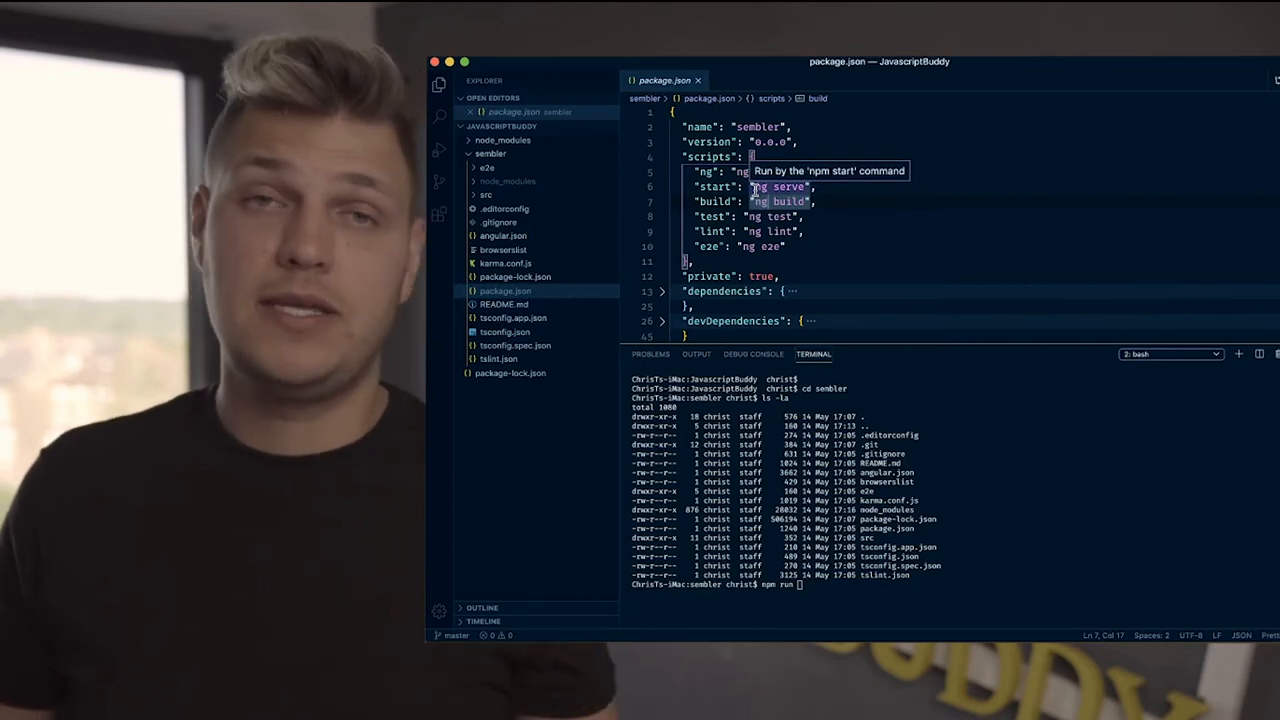
mouse_move(735, 321)
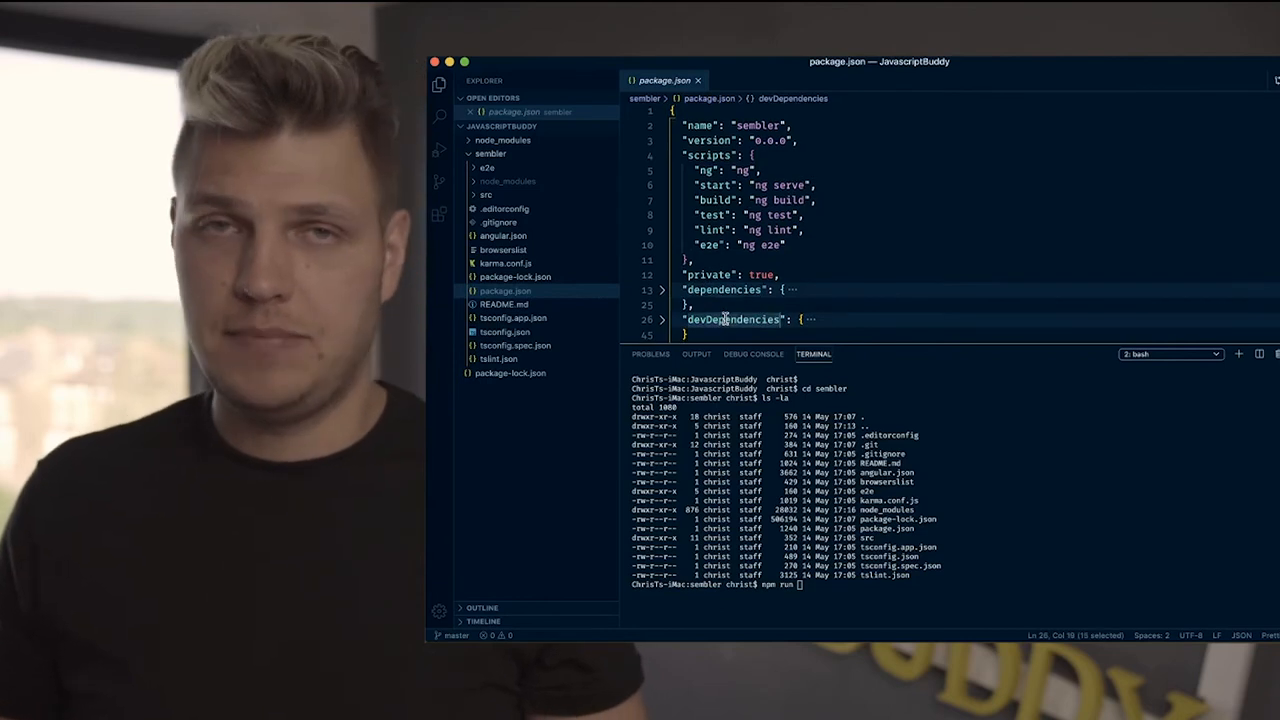
mouse_move(730, 320)
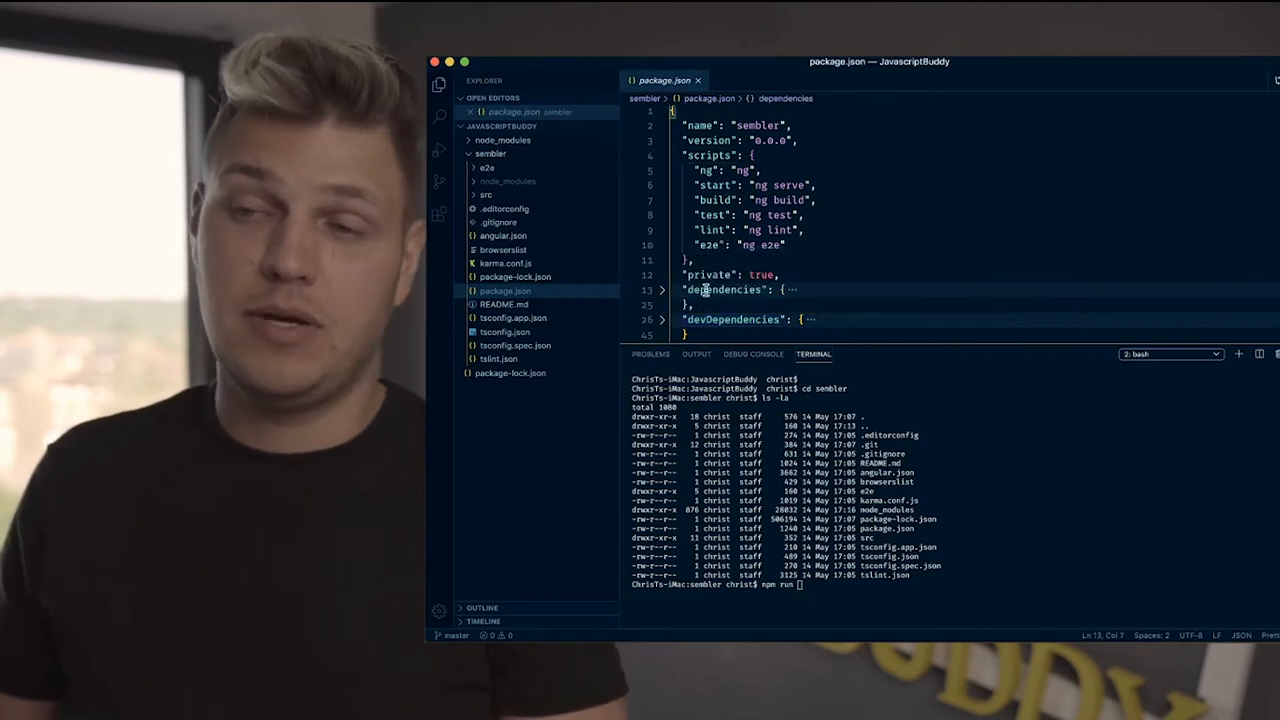
double_click(722, 289)
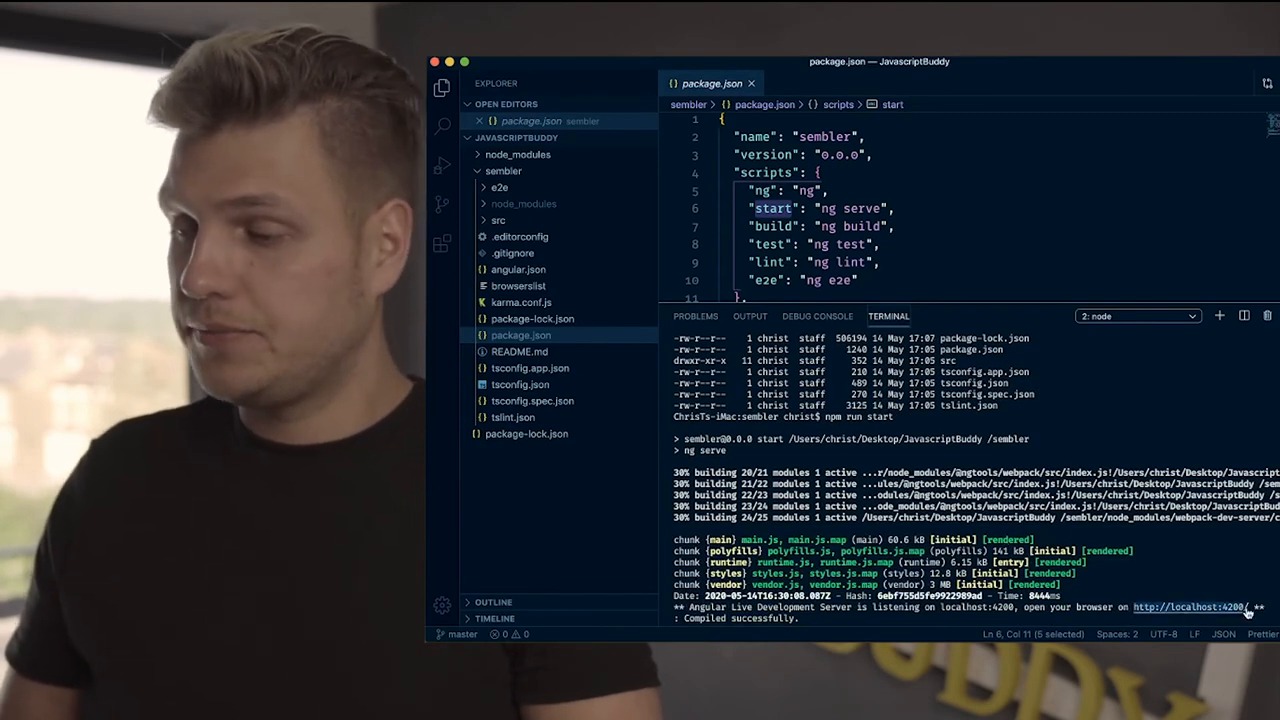
mouse_move(1230, 607)
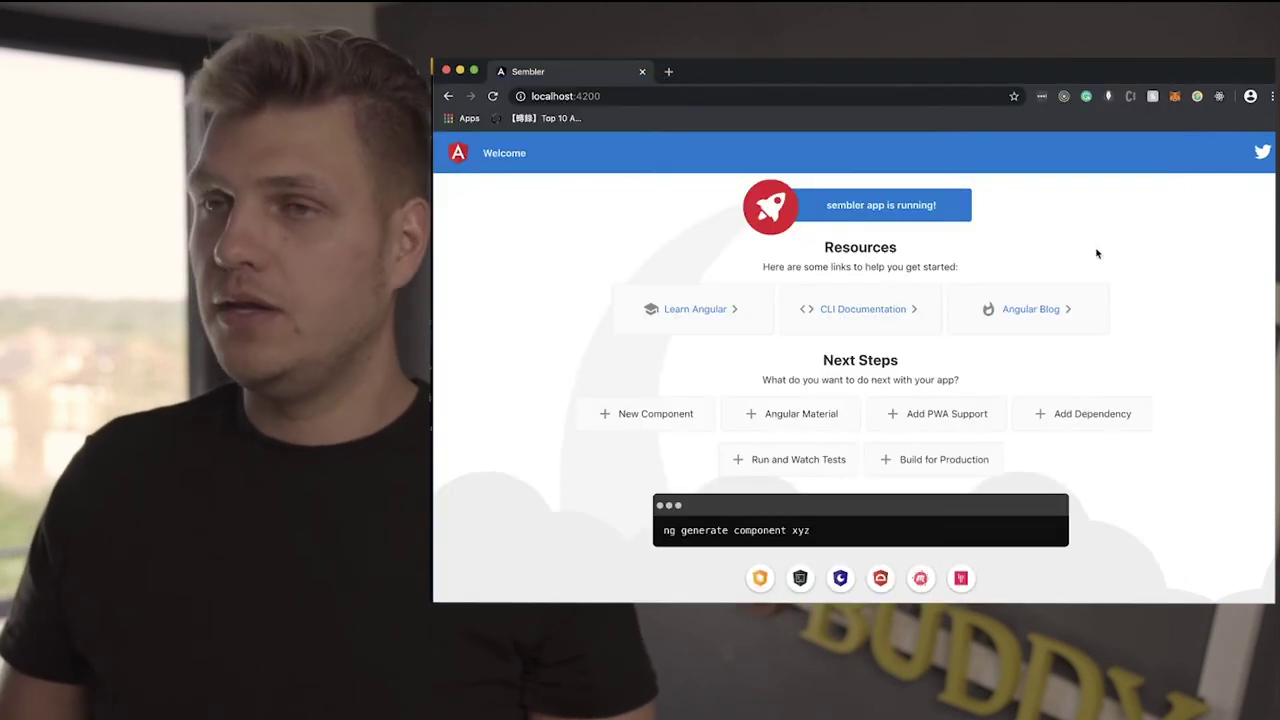
mouse_move(1004, 222)
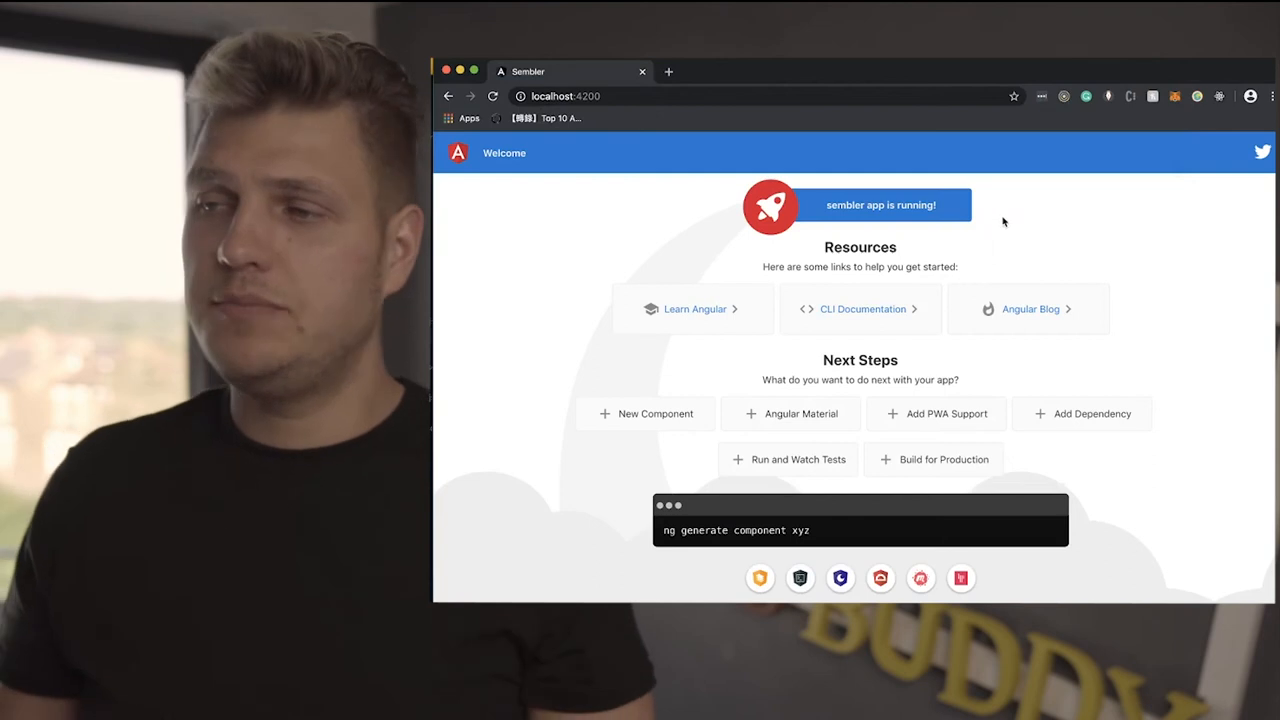
Open Chrome DevTools on the sembler page to show the Elements tree
right_click(995, 190)
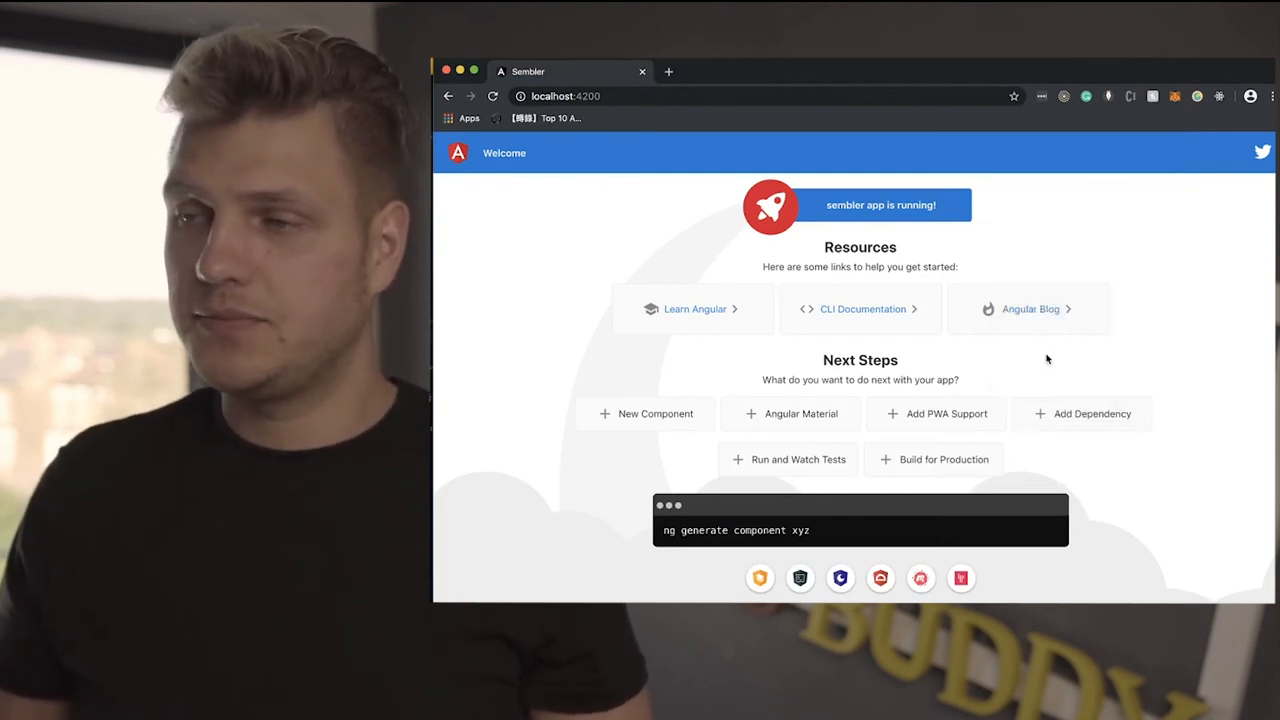
key(F12)
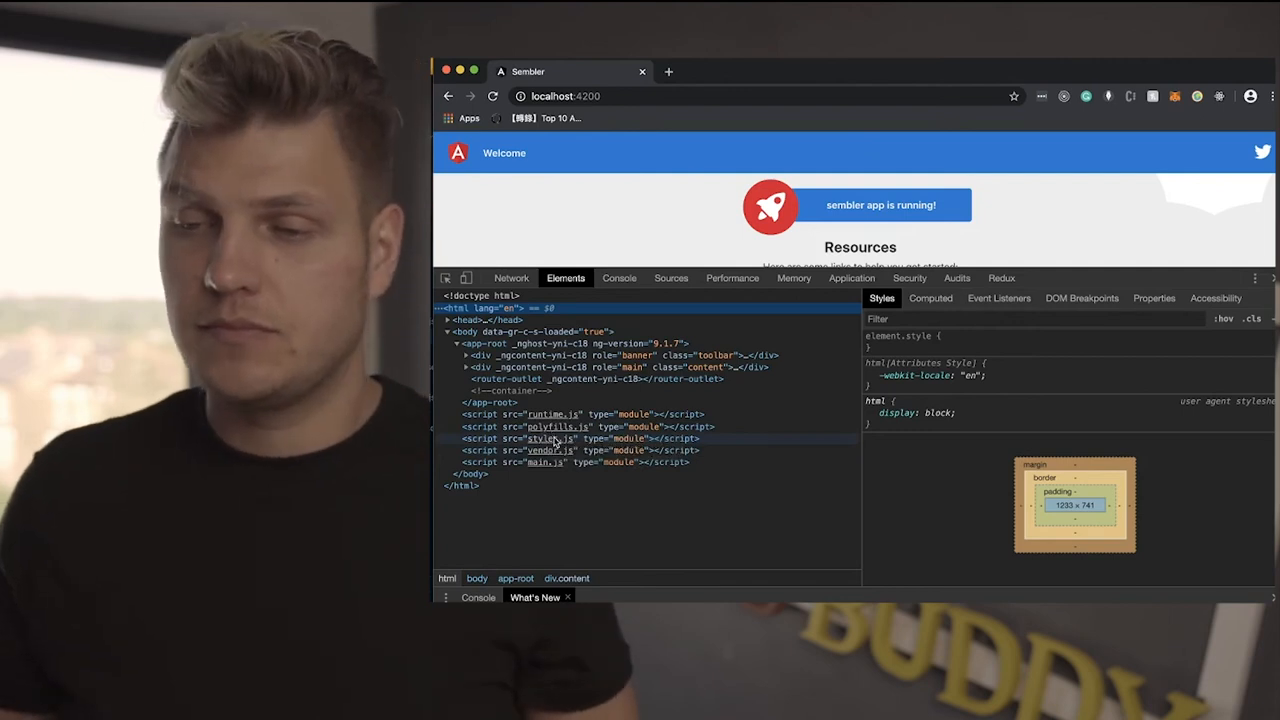
Find app.component.ts in DevTools Sources and add a breakpoint on line 10
click(618, 278)
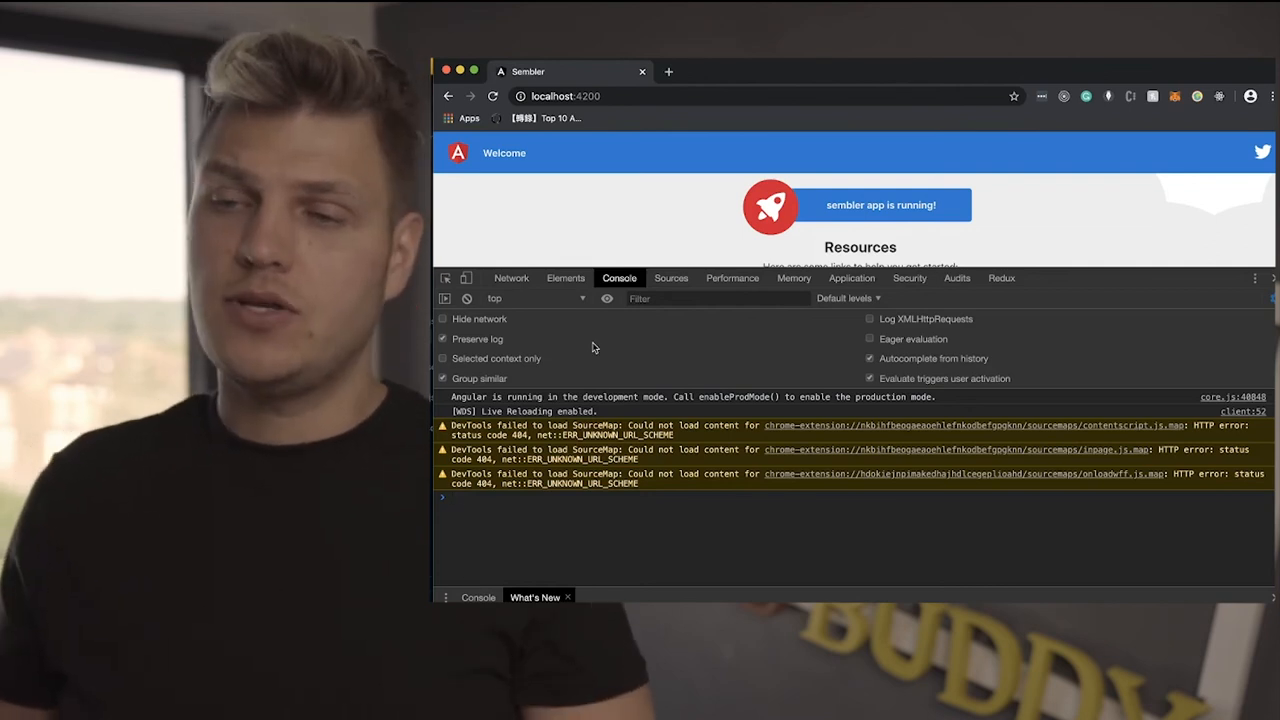
mouse_move(645, 340)
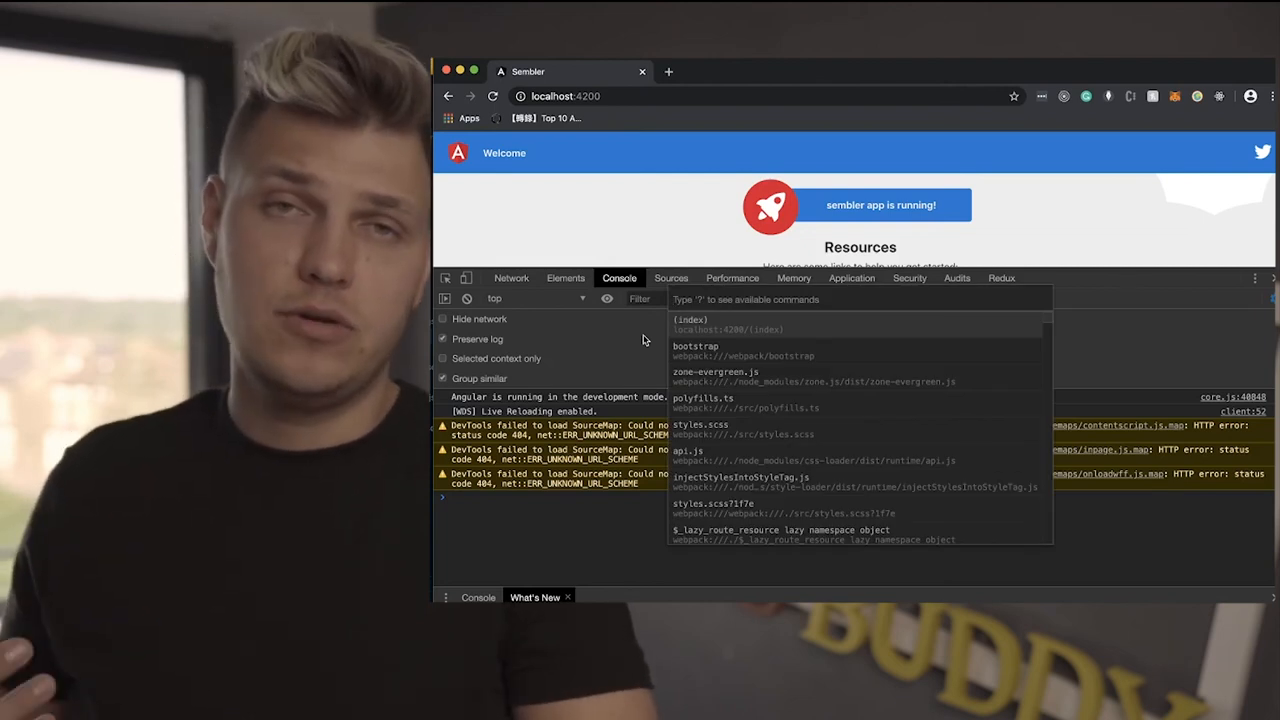
text(app.)
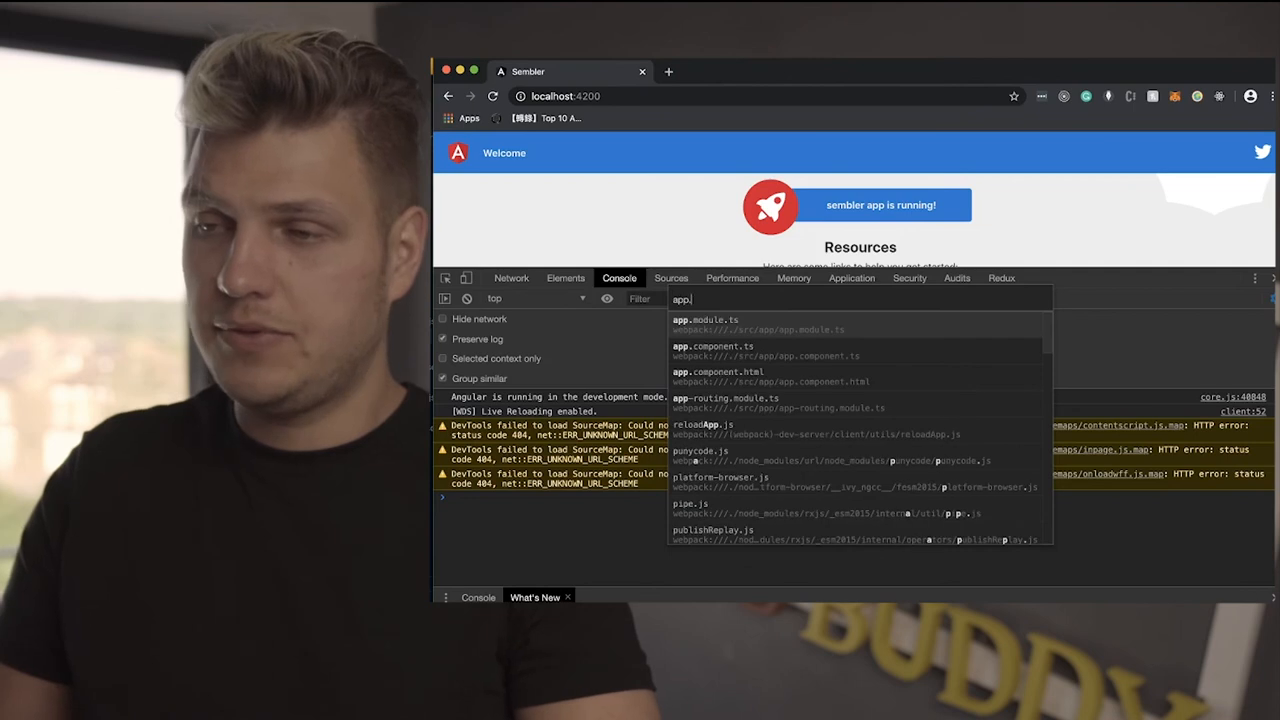
click(671, 278)
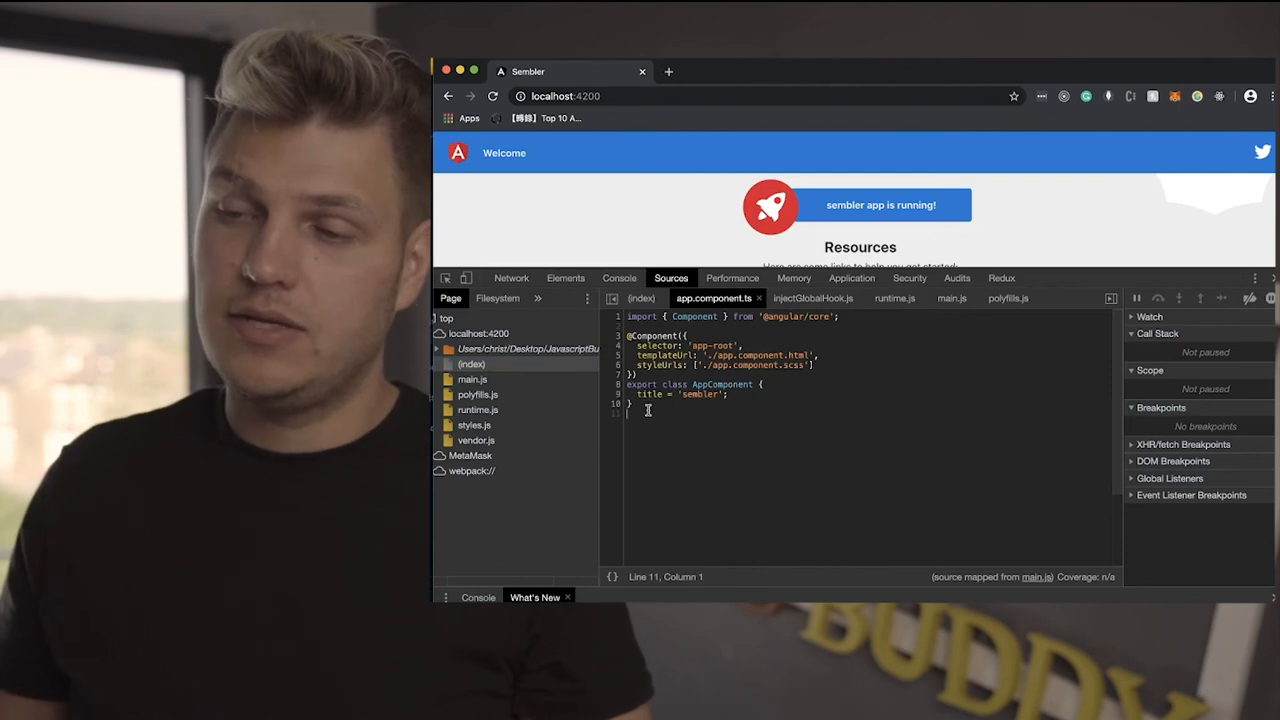
click(614, 404)
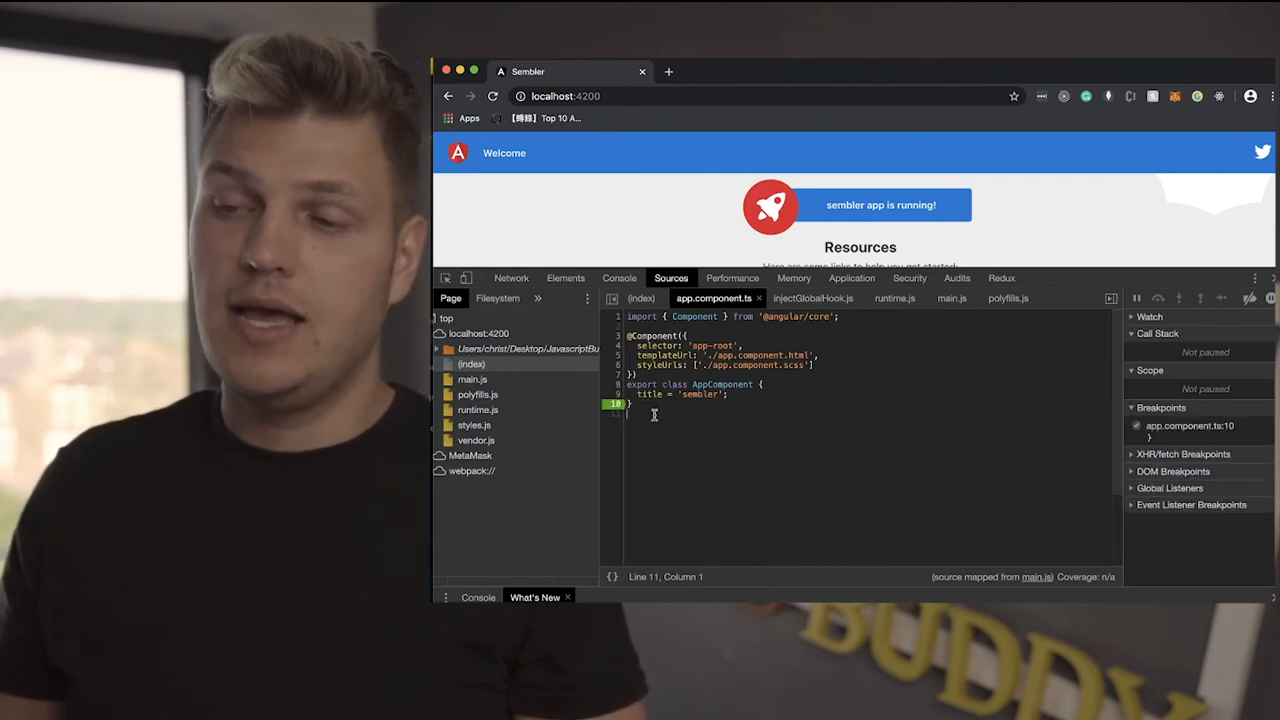
mouse_move(650, 408)
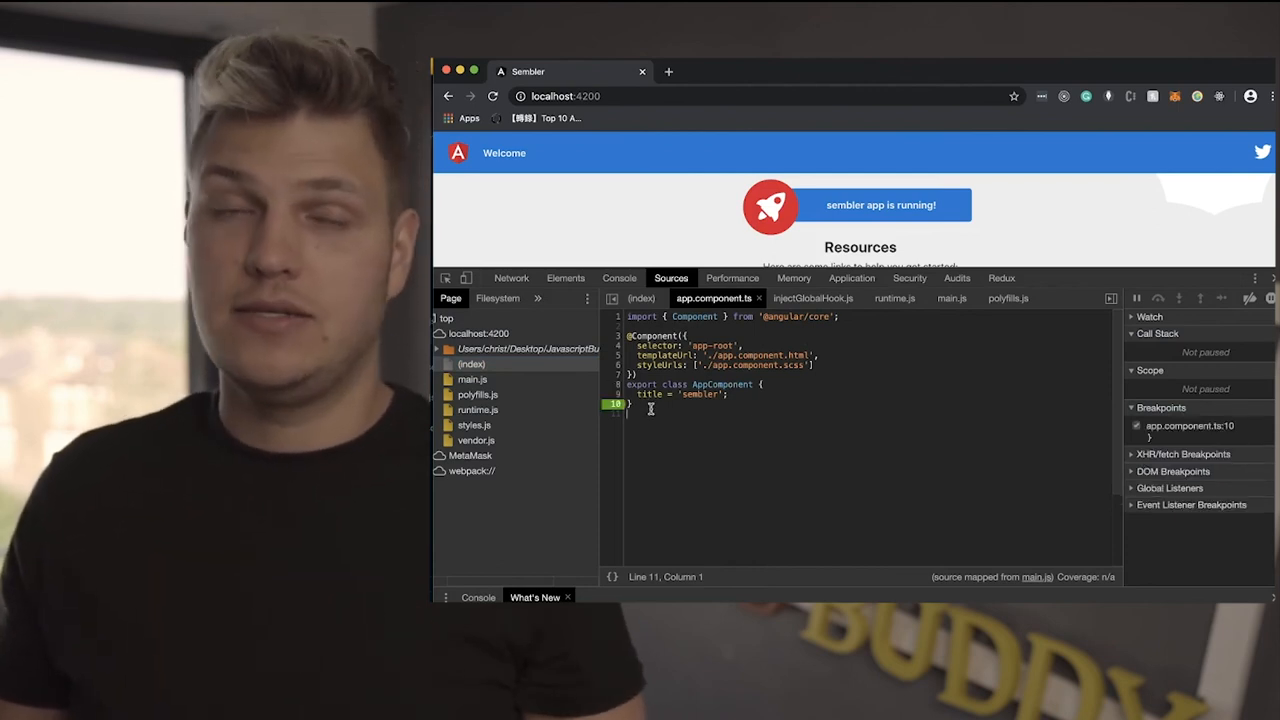